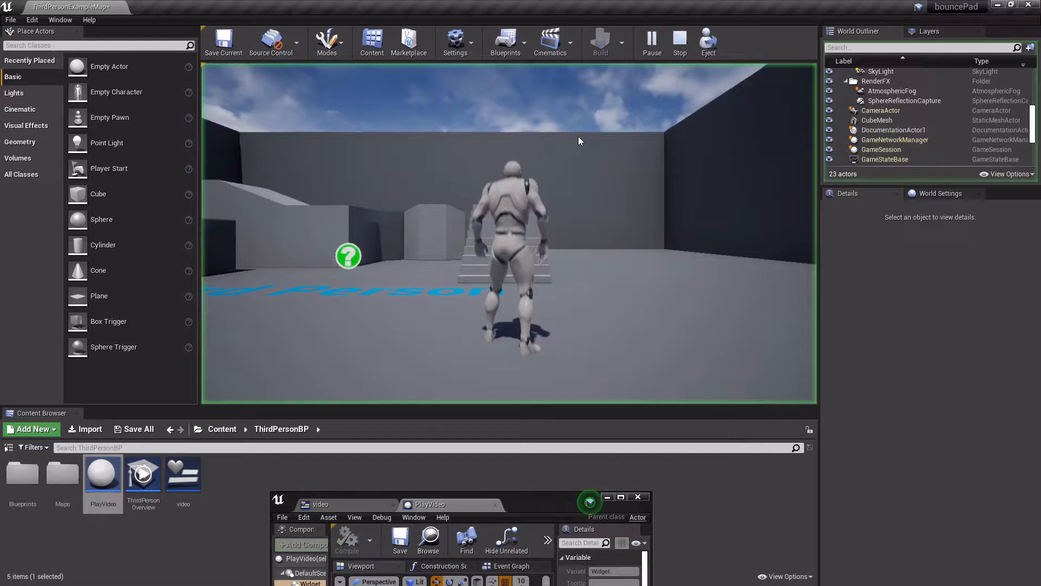
Stop the Play-in-Editor session and return to the level editor.
left_click(679, 42)
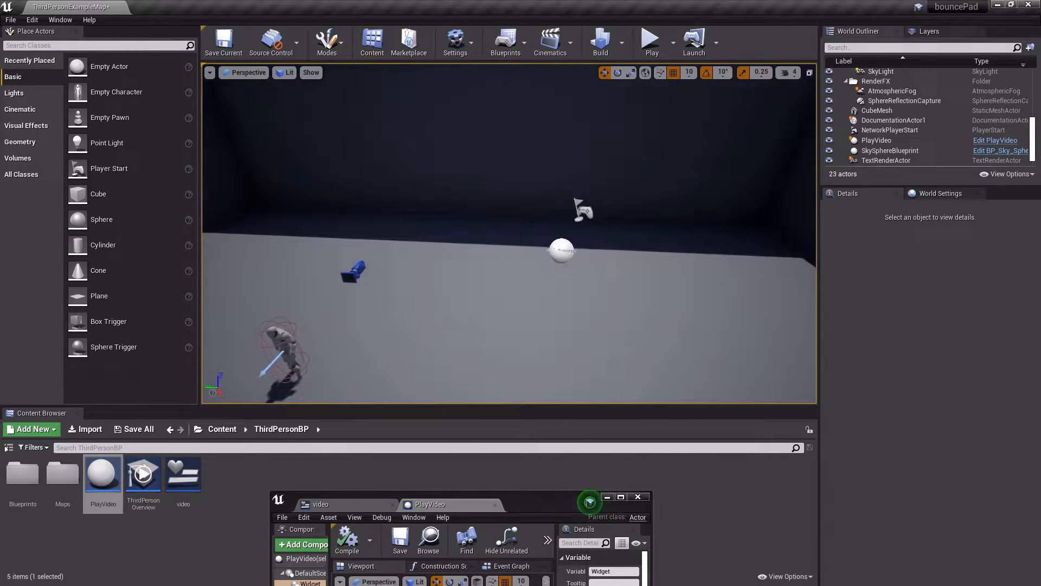
Delete the PlayVideo actor and assets, then search 'web' in Plugins for the Web Browser plugin.
left_click(650, 40)
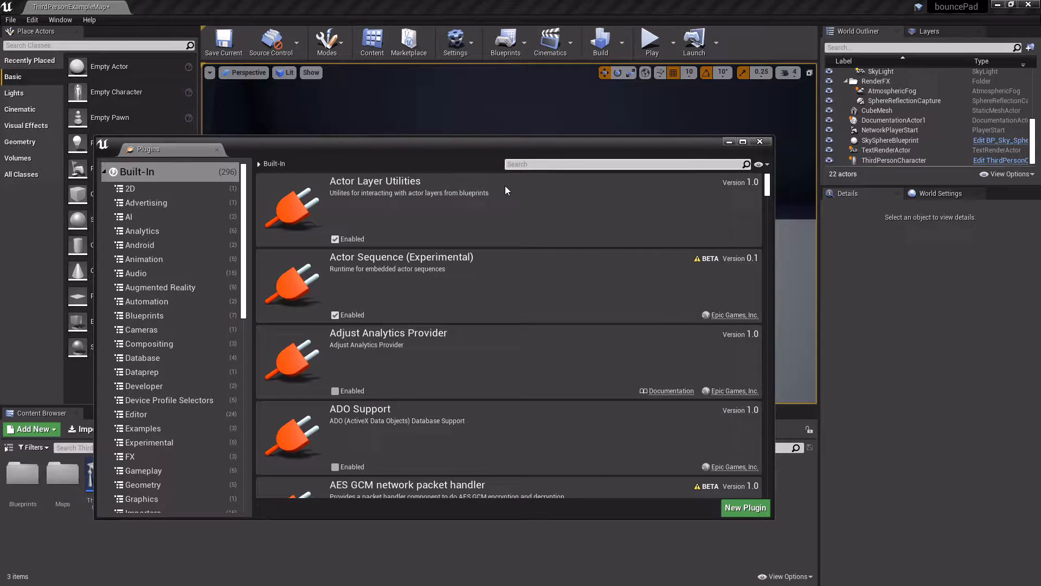
type("web")
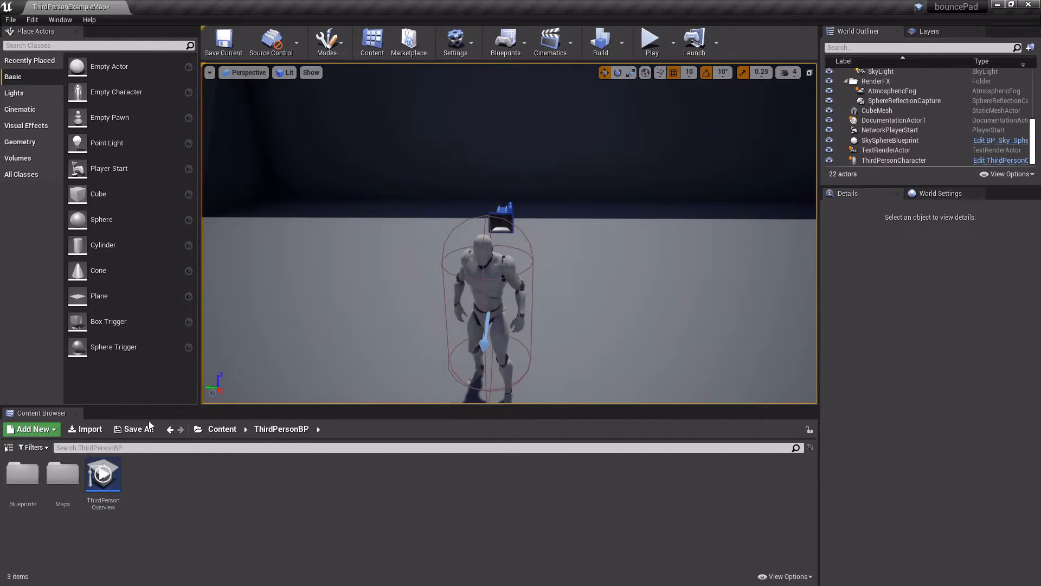
Create a Widget Blueprint named video and bring it up for editing.
left_click(30, 429)
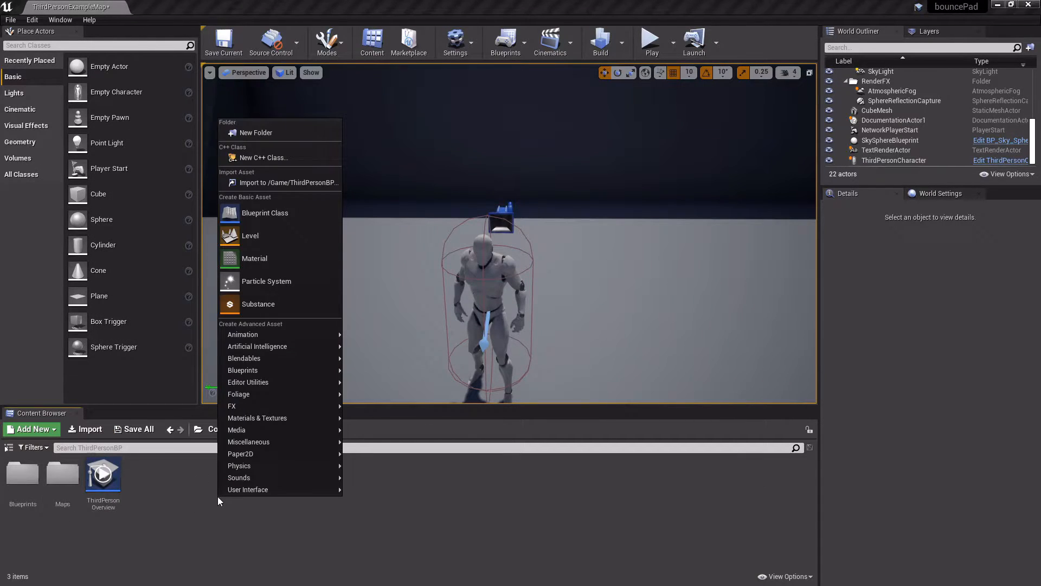
mouse_move(247, 489)
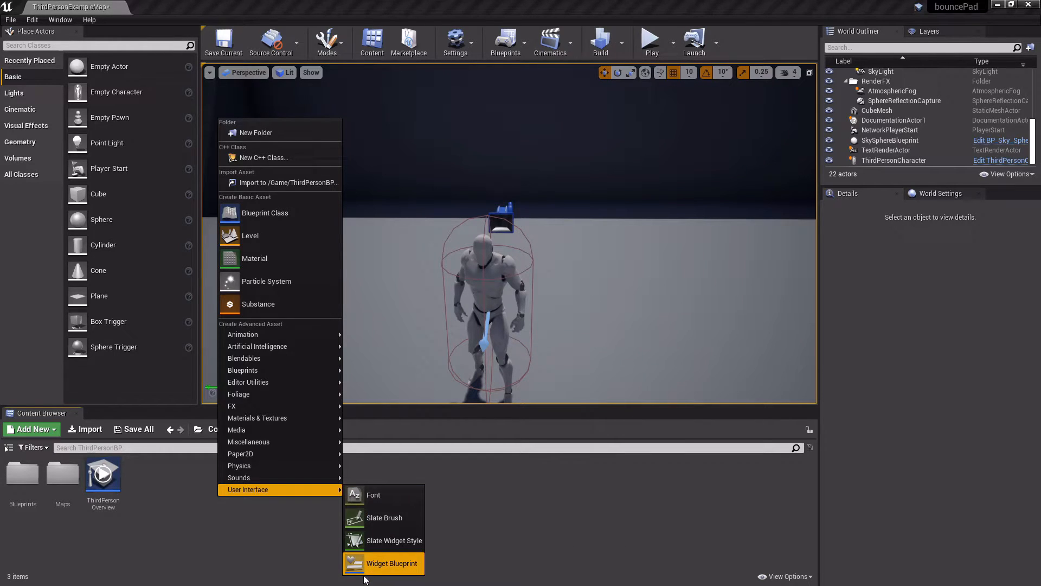
left_click(391, 563)
type("video")
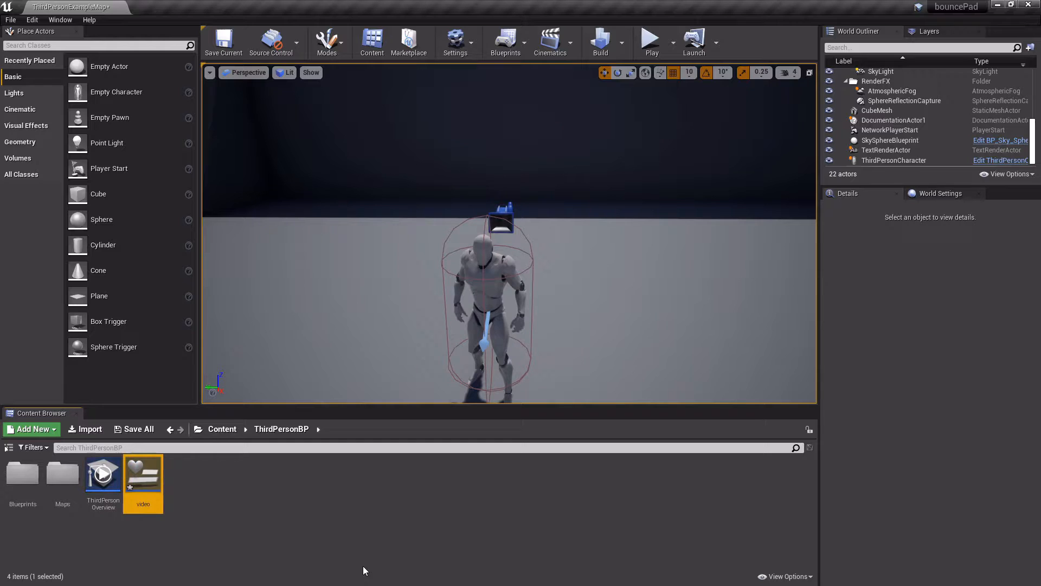
double_click(143, 466)
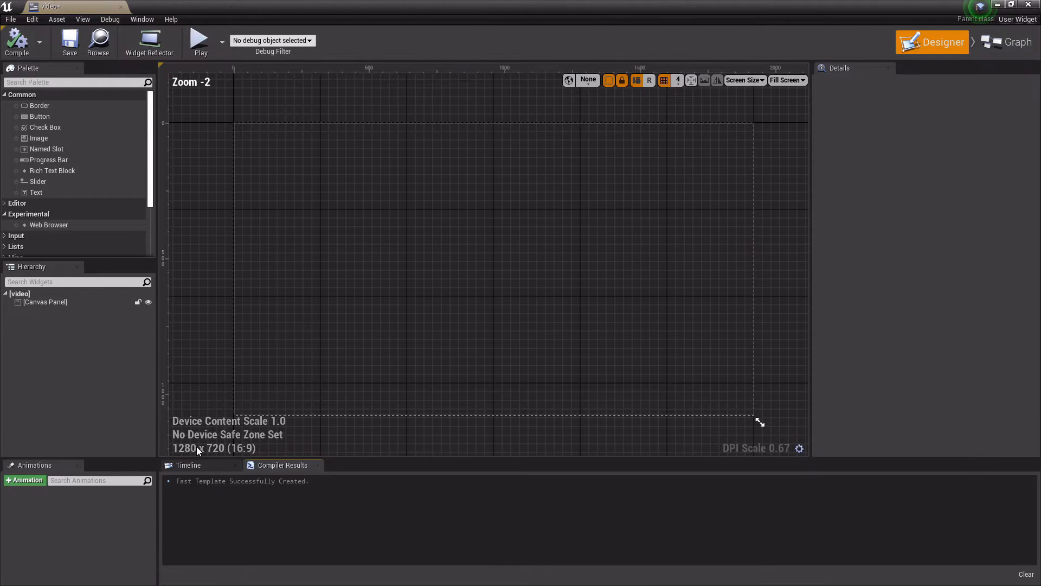
Add a Web Browser to the canvas anchored to stretch across the whole canvas.
left_click_drag(49, 225, 405, 188)
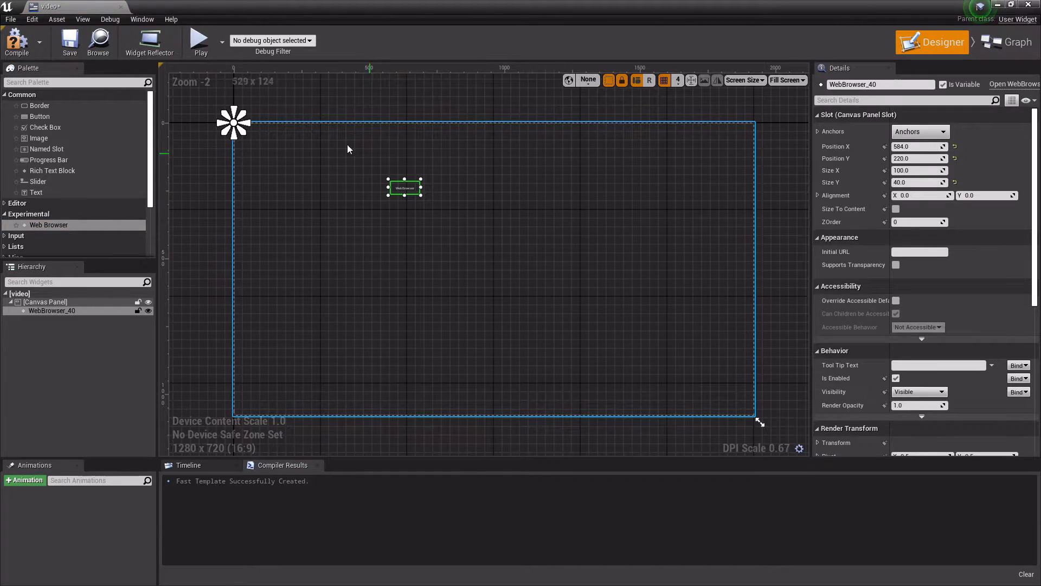
left_click(921, 131)
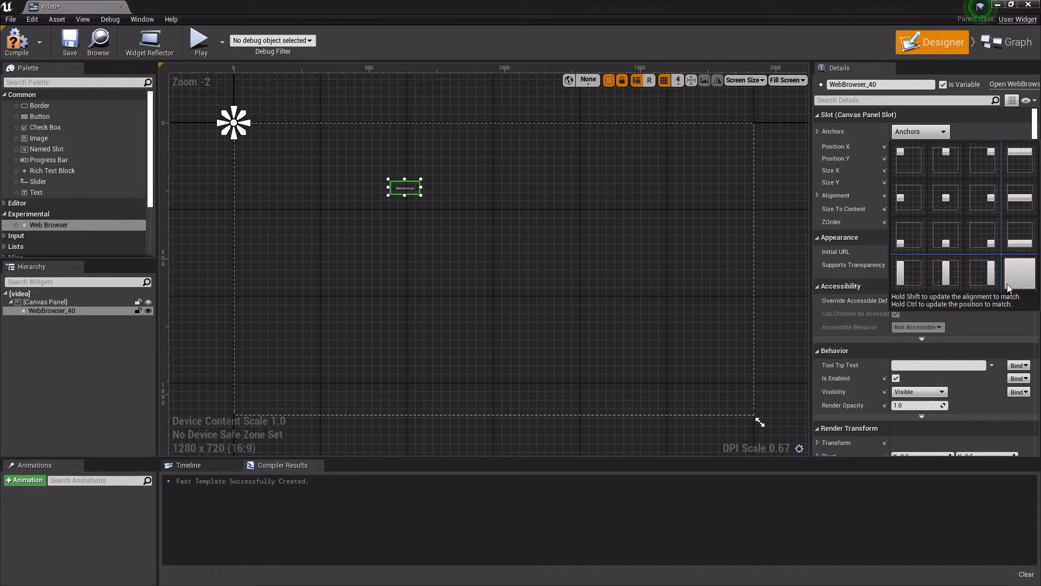
left_click(1019, 274)
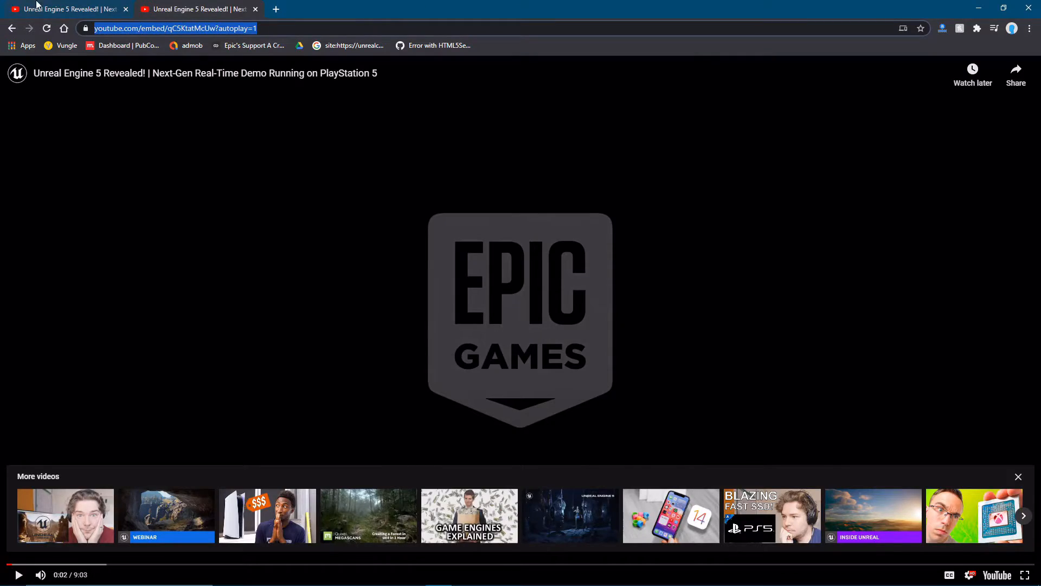
Get the YouTube video's embed URL and append ?autoplay=1 to it.
left_click(1016, 75)
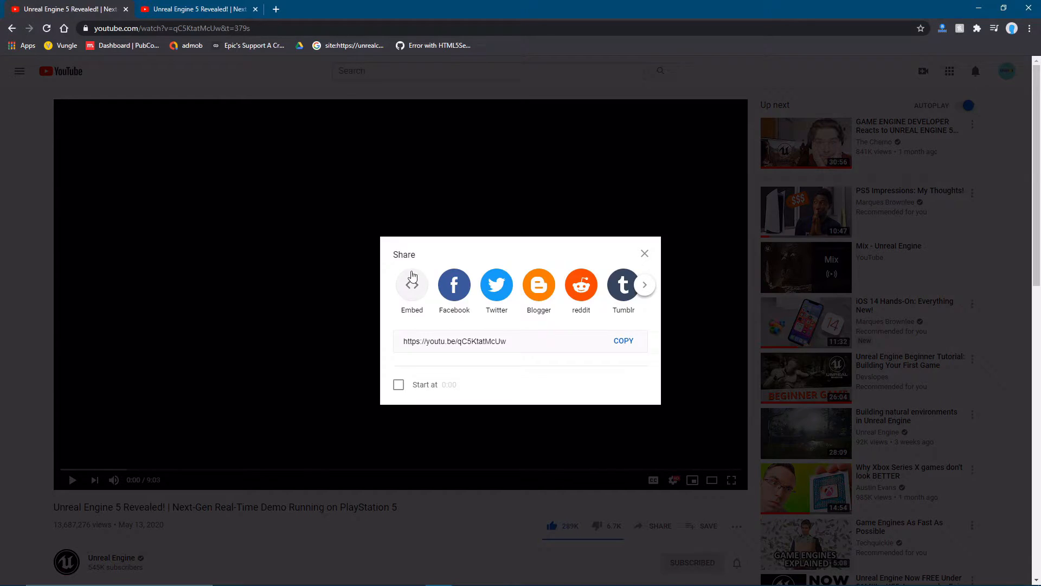
left_click(412, 285)
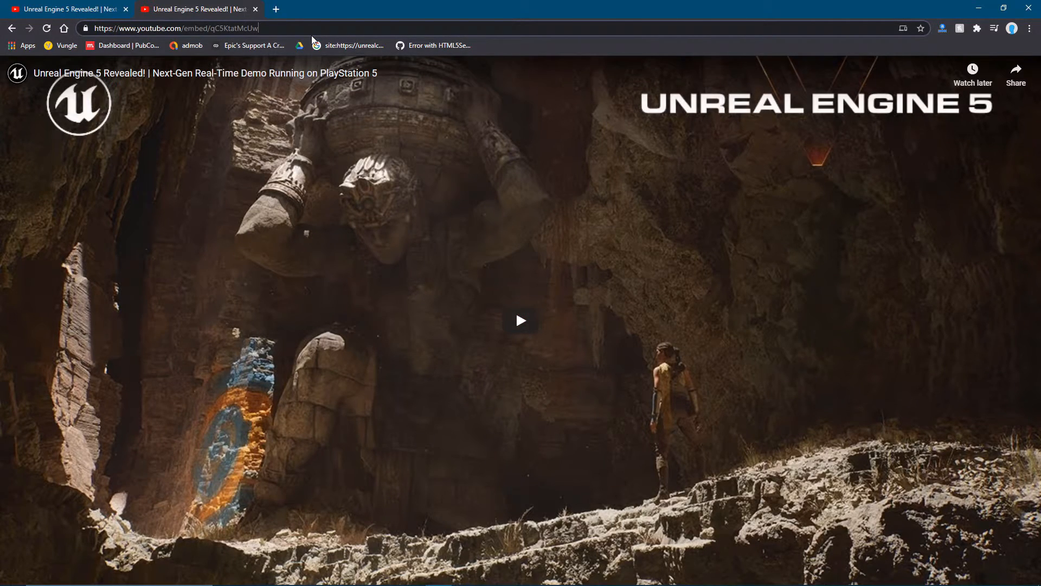
type("?autoplay=1")
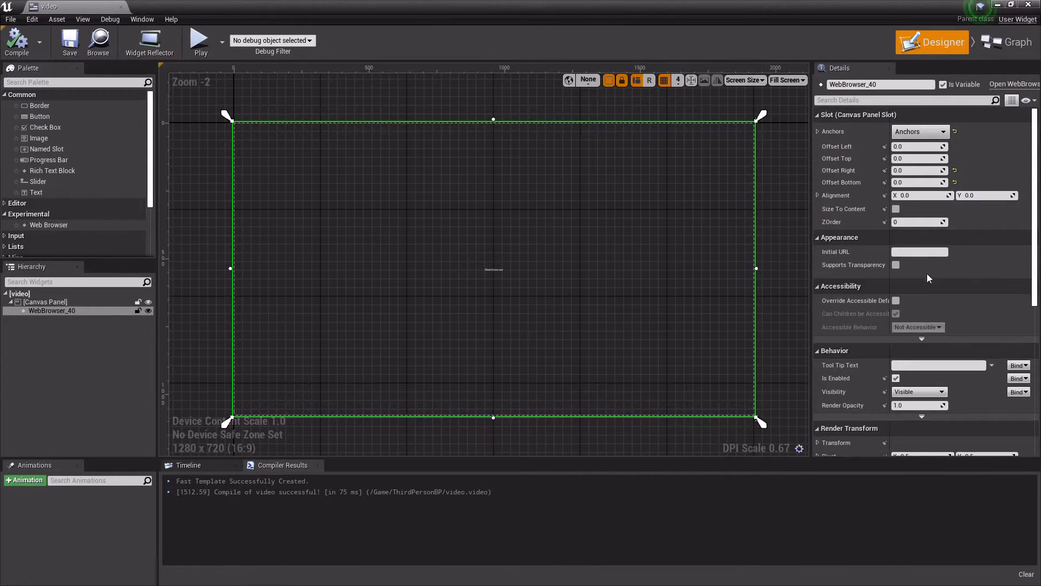
type("https://www.youtube.com/embed/qC5KtatMcUw?autoplay=1")
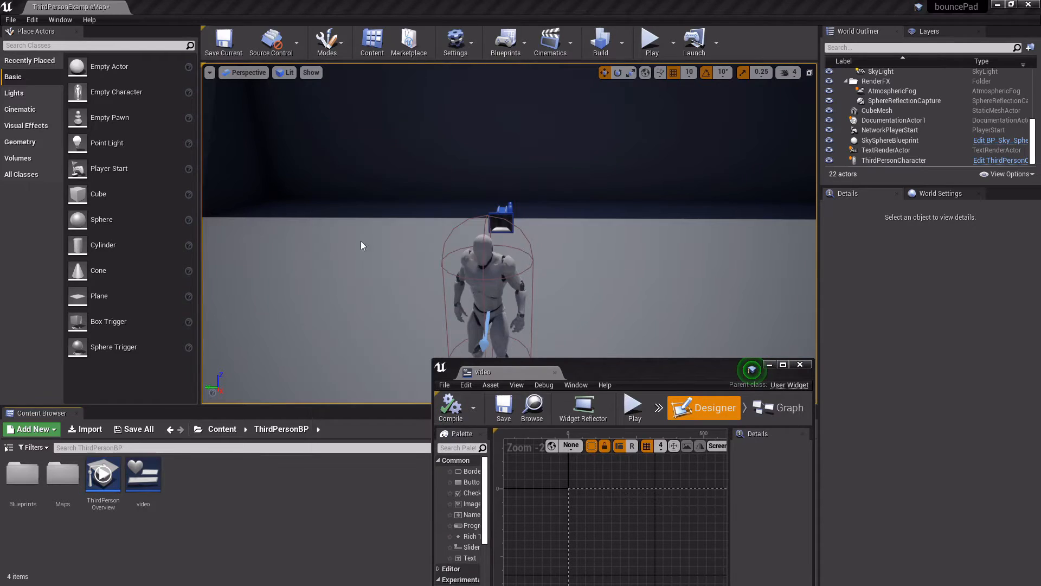
left_click(30, 429)
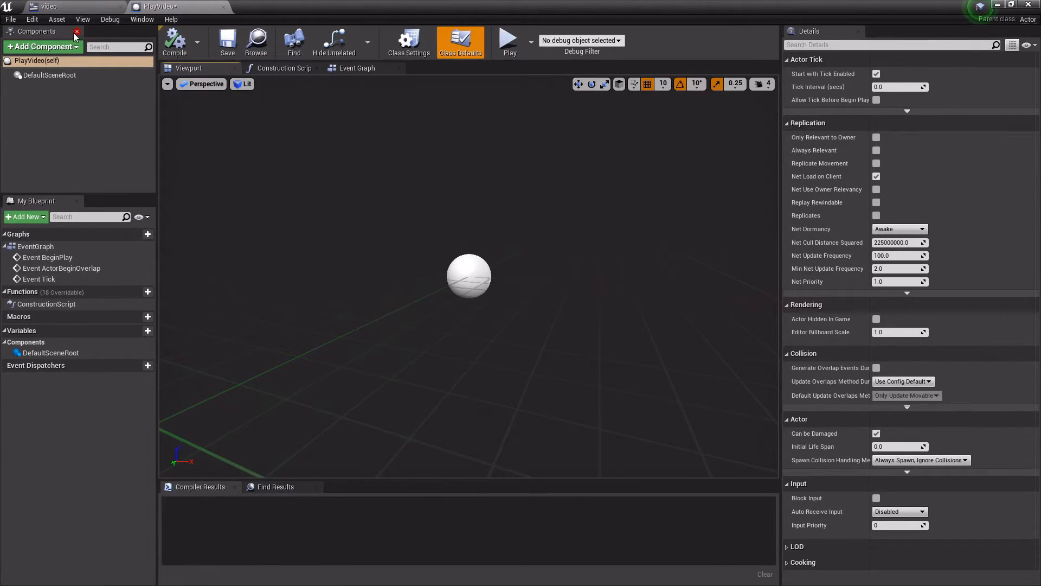
Add a Widget component to the PlayVideo blueprint and set its properties.
left_click(42, 46)
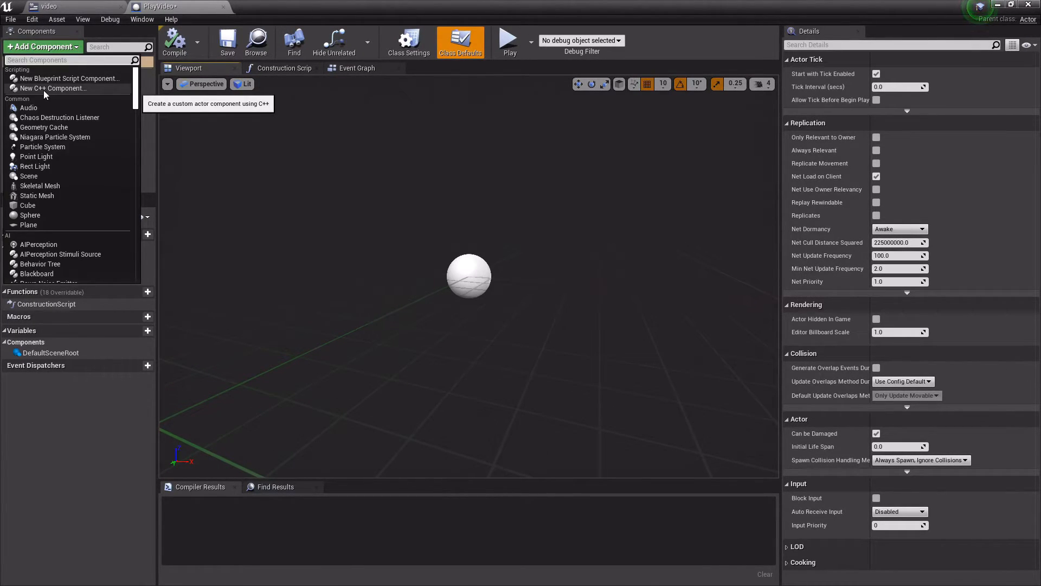
type("widget")
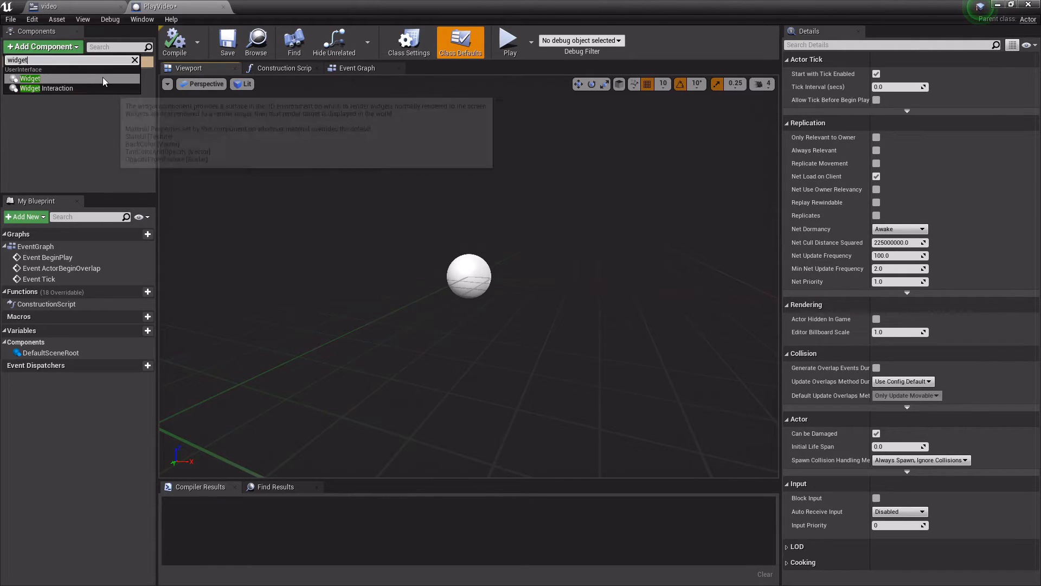
left_click(31, 78)
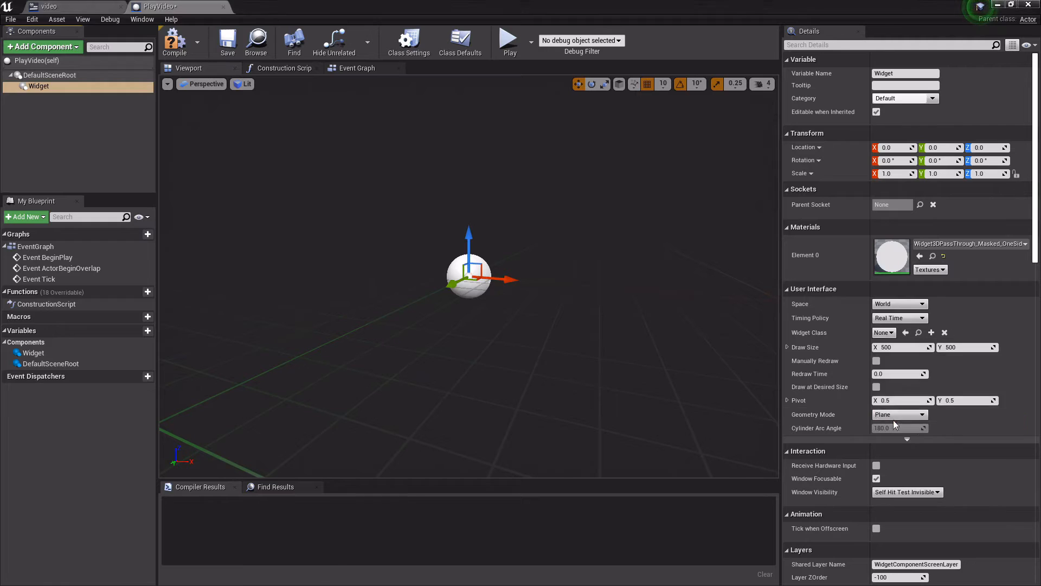
left_click(173, 41)
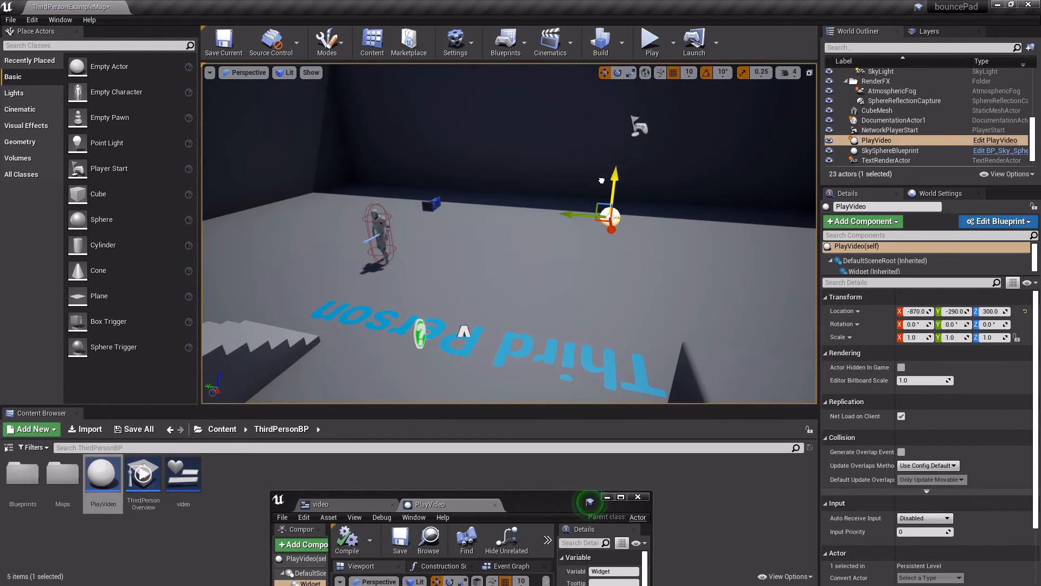
Raise the PlayVideo actor along Z above the floor and play the level to test the video.
left_click_drag(609, 215, 610, 157)
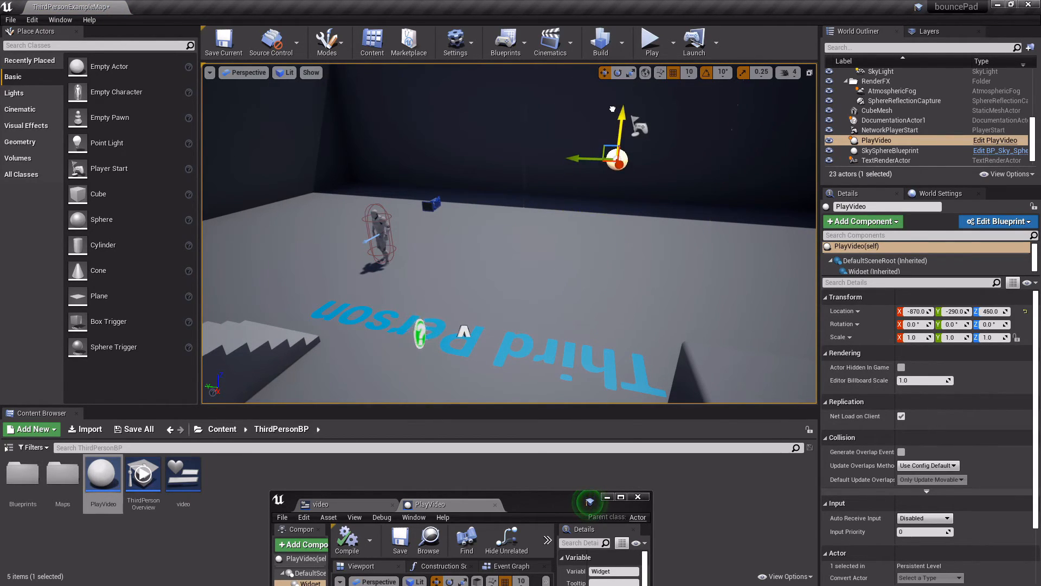
left_click(650, 40)
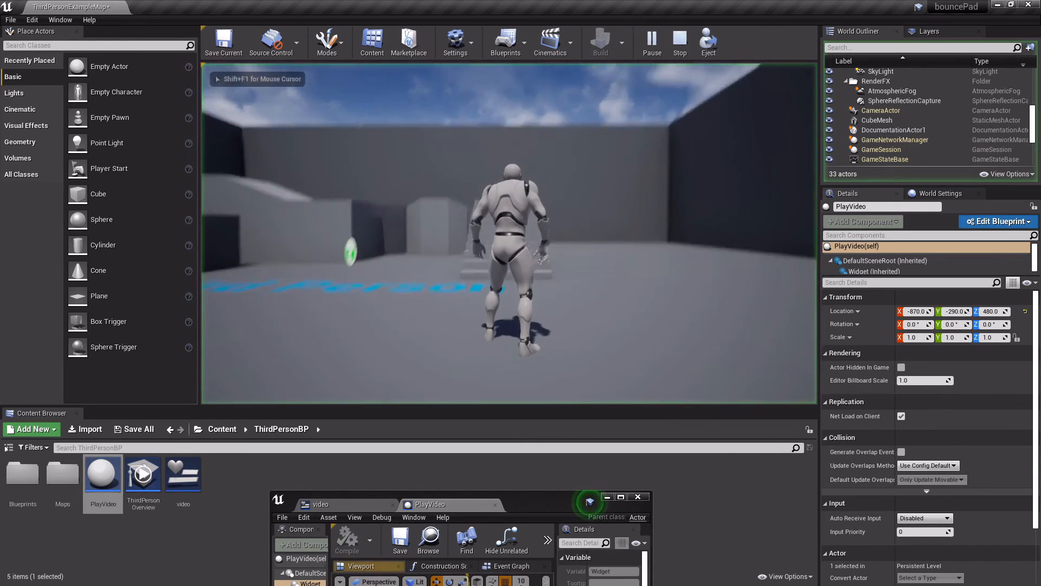